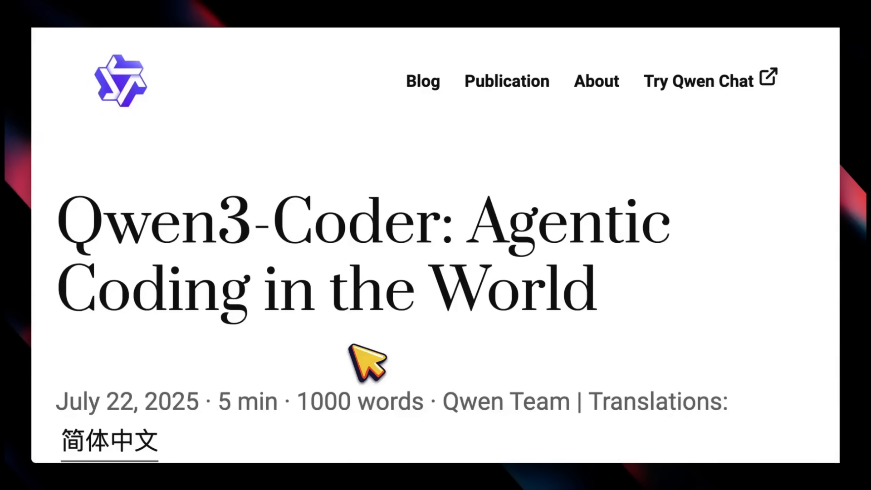
{"action": "mouse_move", "coordinate": [247, 277]}
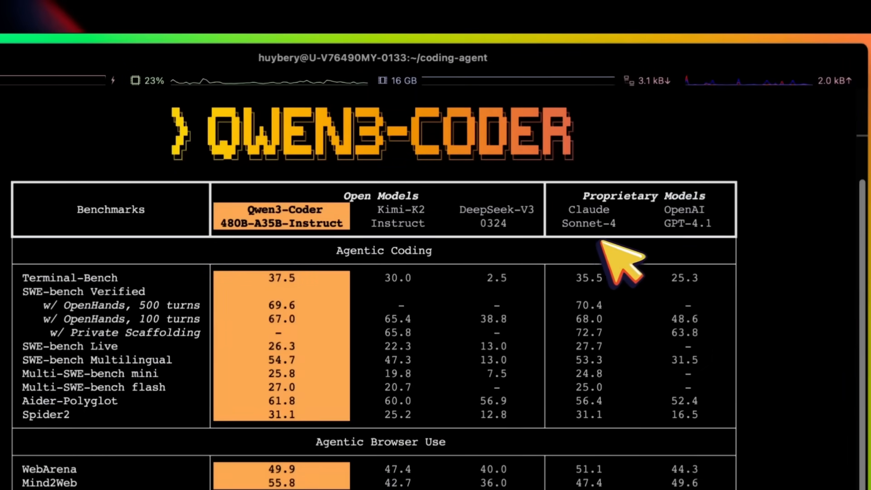
{"action": "mouse_move", "coordinate": [611, 239]}
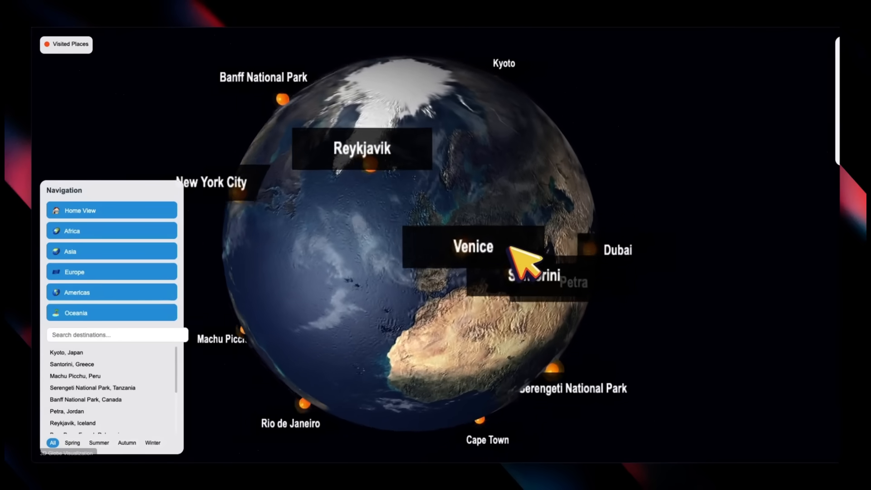
- Scroll down through the Qwen Code README on GitHub
{"action": "left_click", "coordinate": [472, 247]}
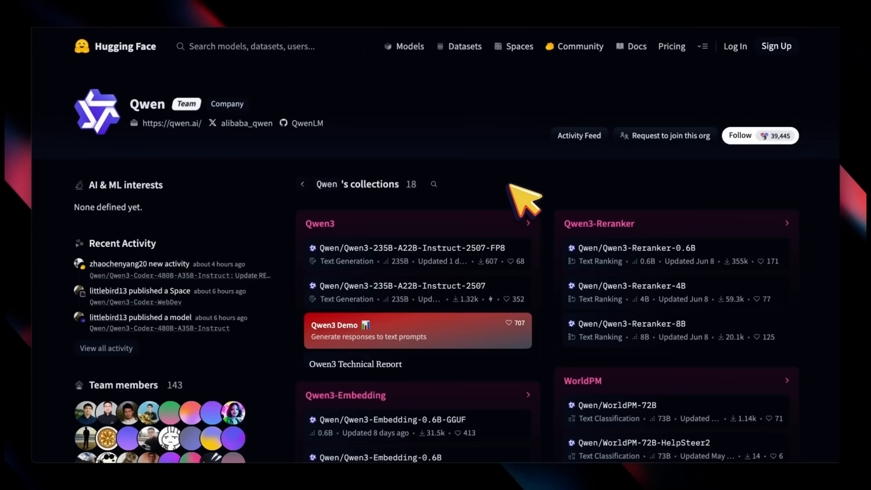
{"action": "scroll", "scroll_direction": "down", "scroll_amount": 3}
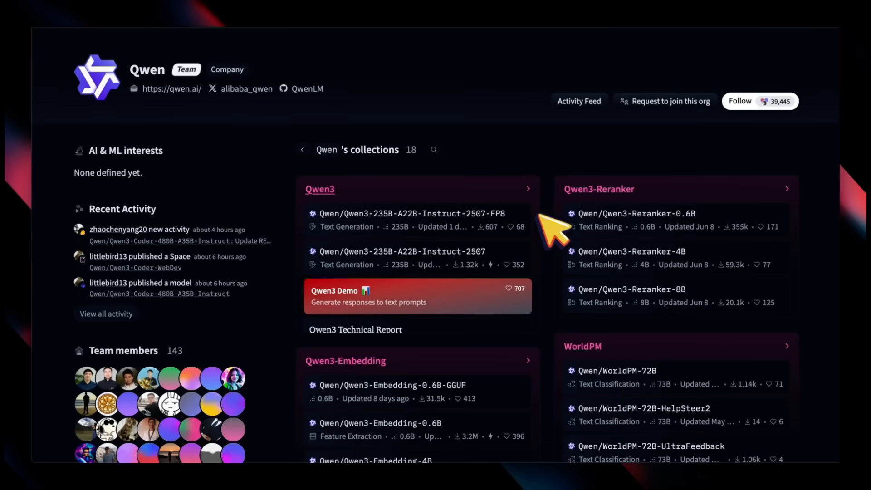
{"action": "scroll", "scroll_direction": "down", "scroll_amount": 3}
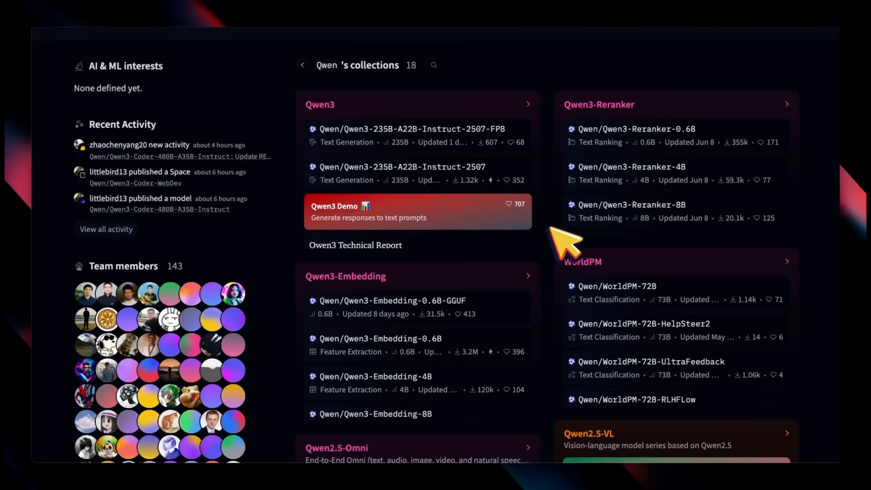
{"action": "scroll", "scroll_direction": "down", "scroll_amount": 3}
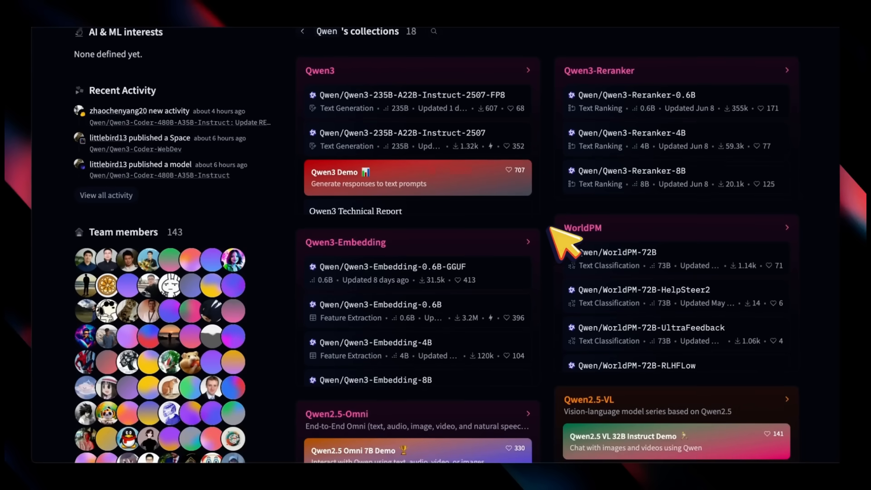
{"action": "scroll", "scroll_direction": "down", "scroll_amount": 3}
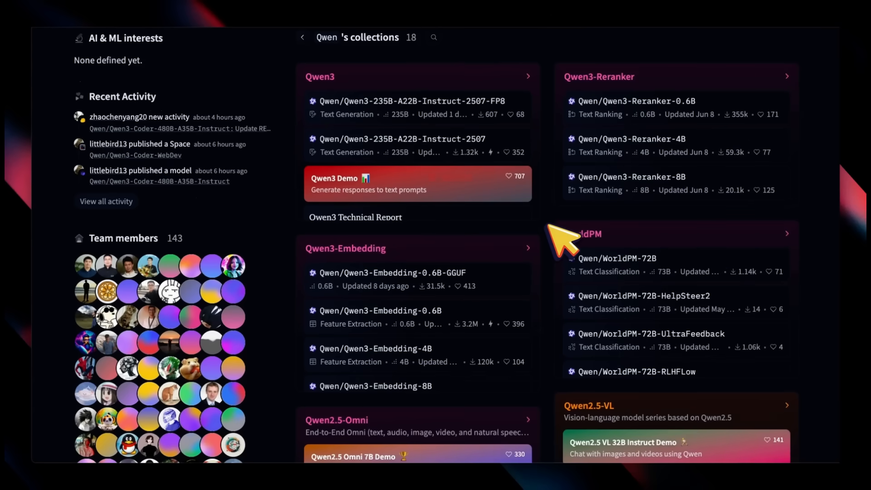
{"action": "scroll", "scroll_direction": "down", "scroll_amount": 3}
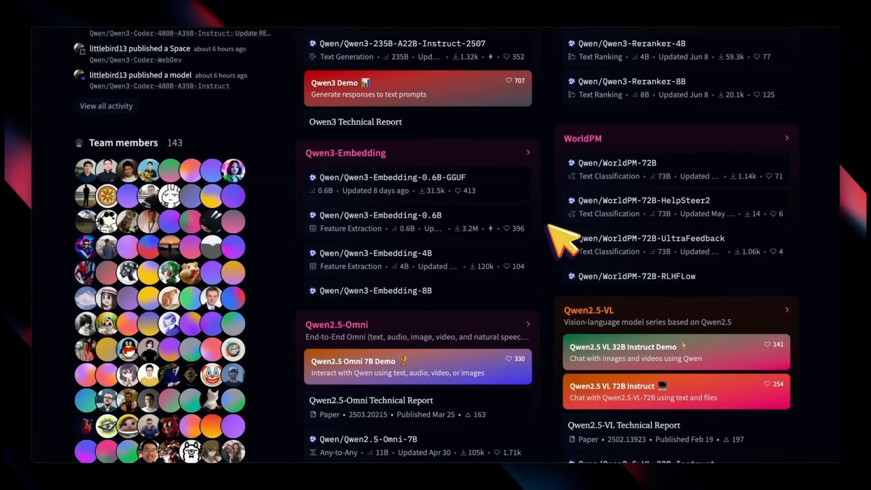
{"action": "scroll", "scroll_direction": "down", "scroll_amount": 3}
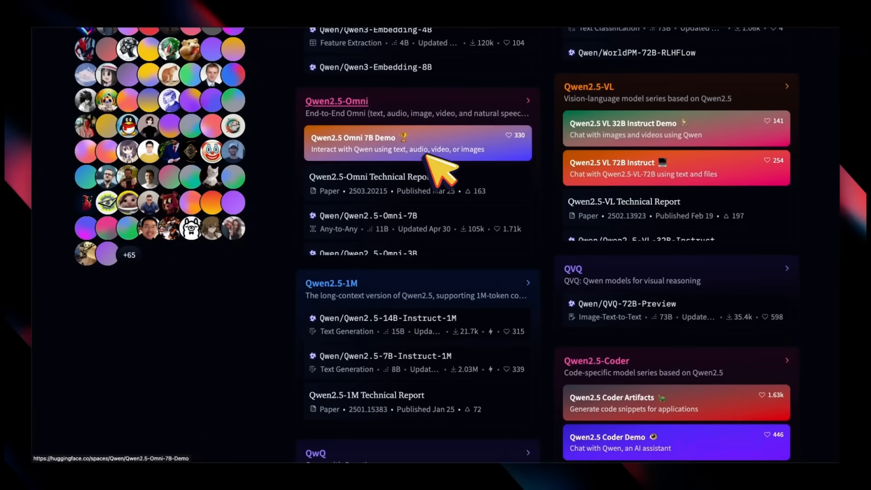
{"action": "scroll", "scroll_direction": "down", "scroll_amount": 3}
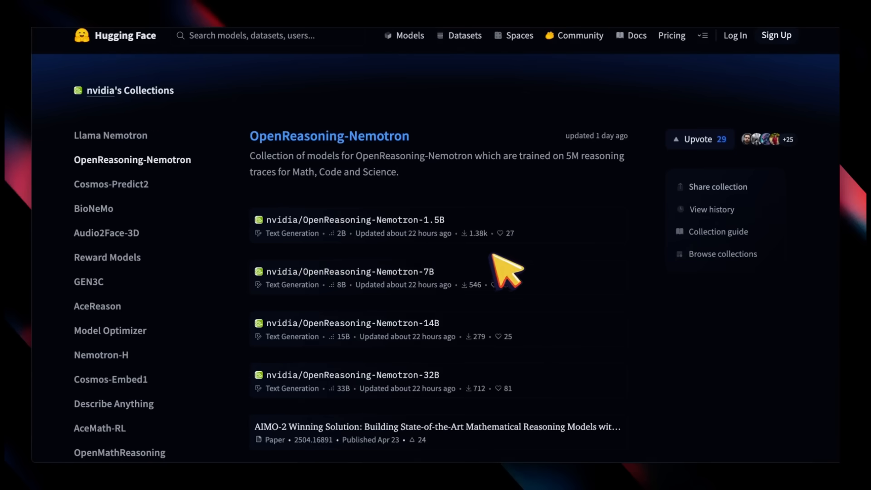
{"action": "mouse_move", "coordinate": [511, 269]}
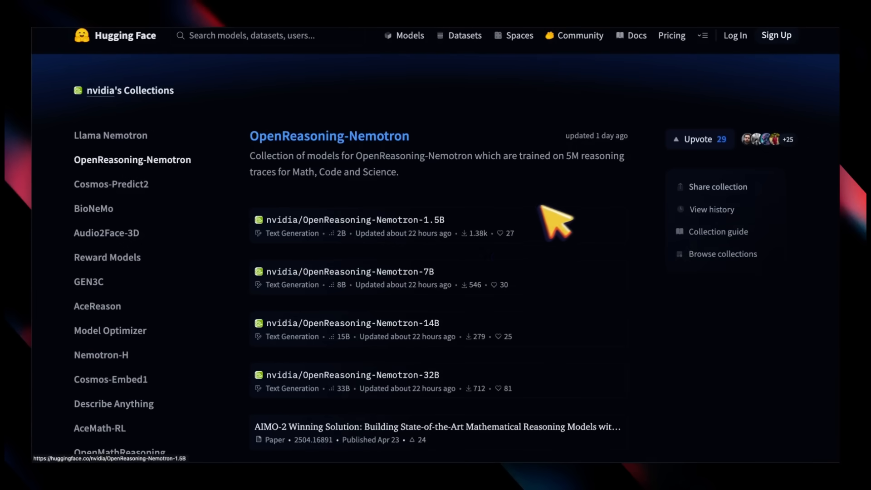
{"action": "scroll", "scroll_direction": "down", "scroll_amount": 3}
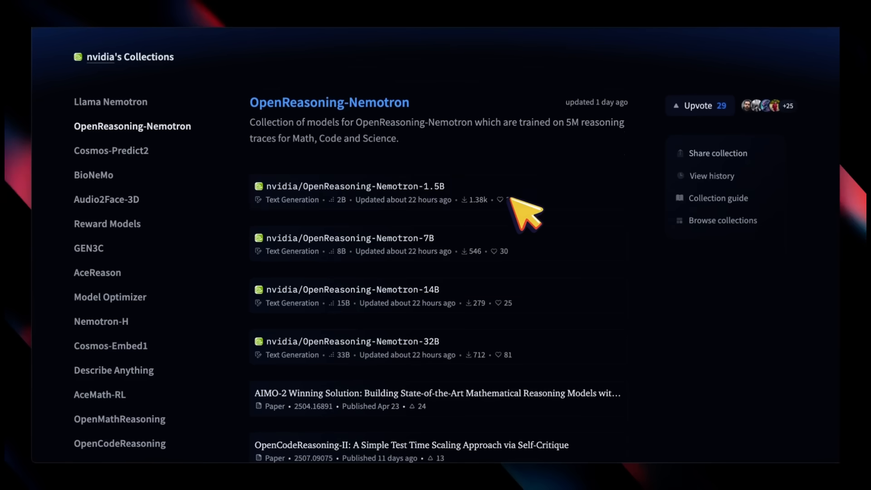
{"action": "scroll", "scroll_direction": "down", "scroll_amount": 3}
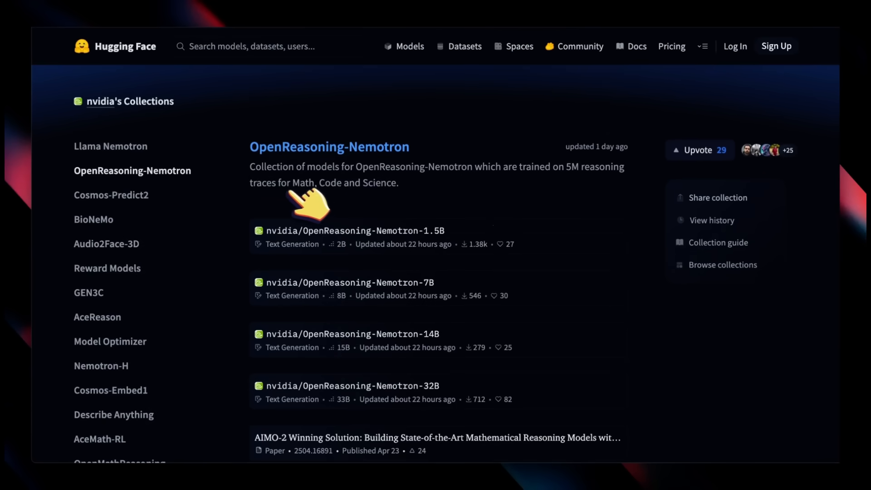
{"action": "mouse_move", "coordinate": [283, 217]}
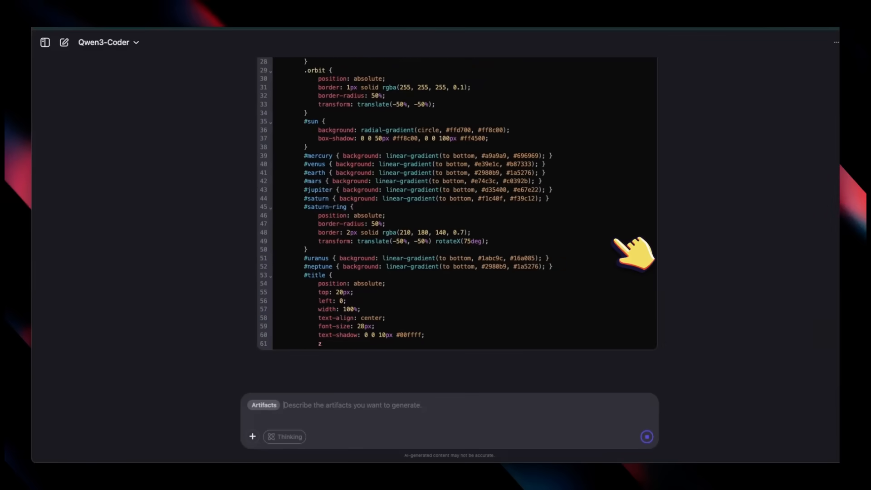
- Back on the Qwen blog, scroll down to the Claude Code setup commands
{"action": "scroll", "scroll_direction": "down", "scroll_amount": 3}
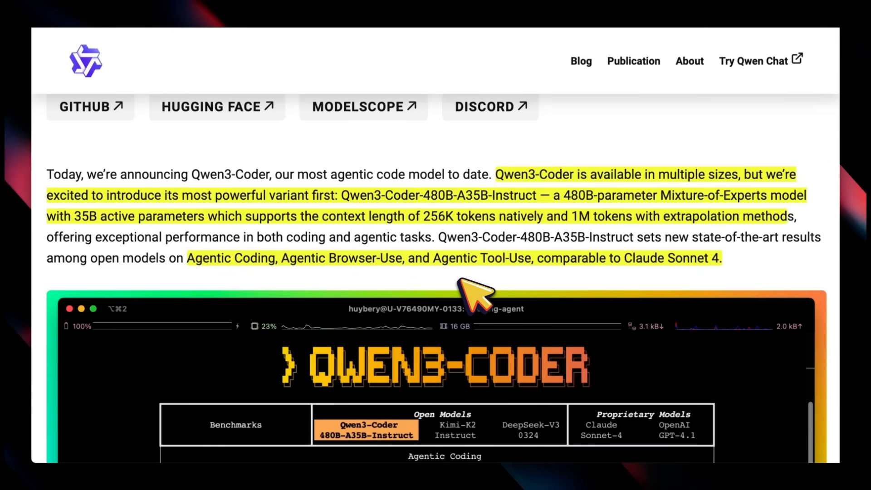
{"action": "mouse_move", "coordinate": [597, 244]}
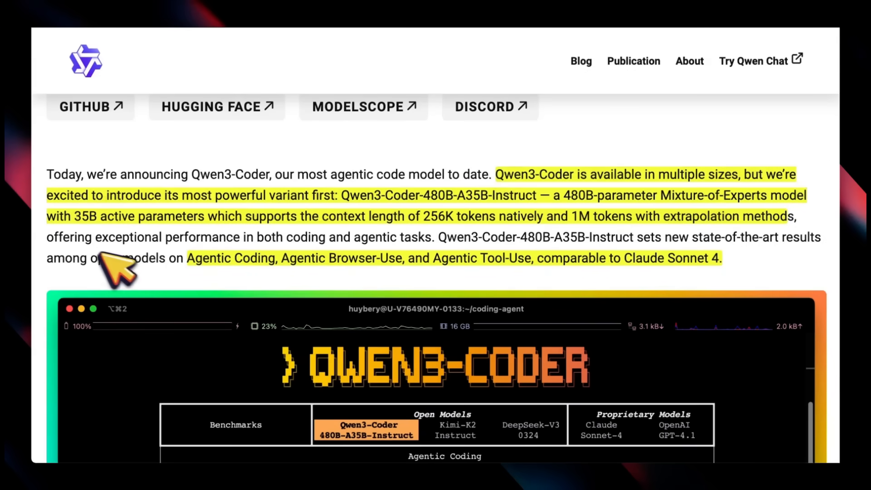
{"action": "mouse_move", "coordinate": [111, 242]}
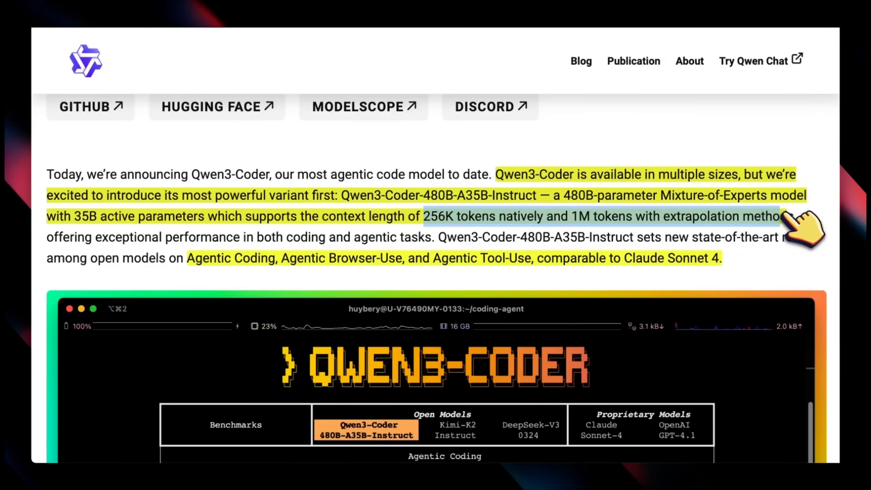
{"action": "mouse_move", "coordinate": [811, 233]}
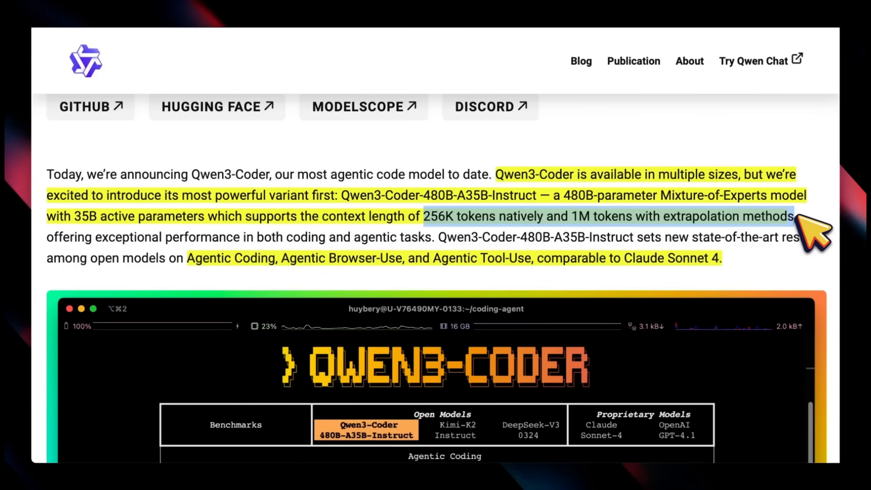
{"action": "mouse_move", "coordinate": [197, 280]}
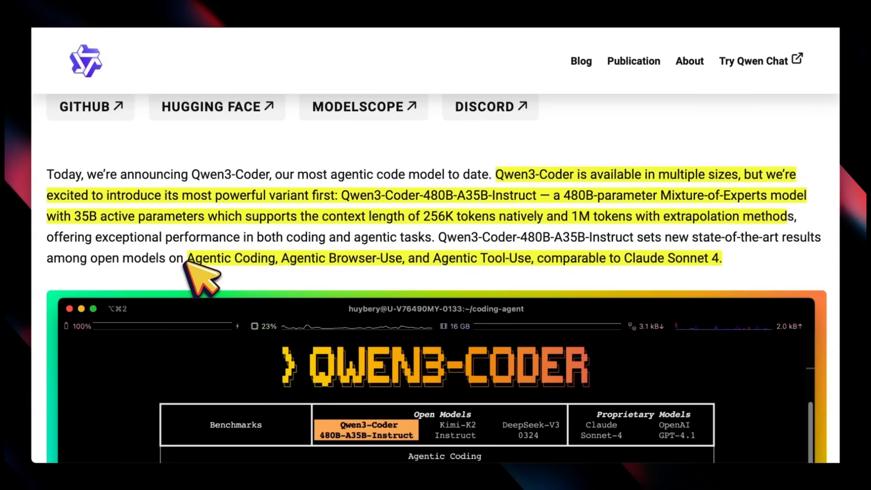
{"action": "left_click_drag", "start_coordinate": [186, 258], "coordinate": [388, 258]}
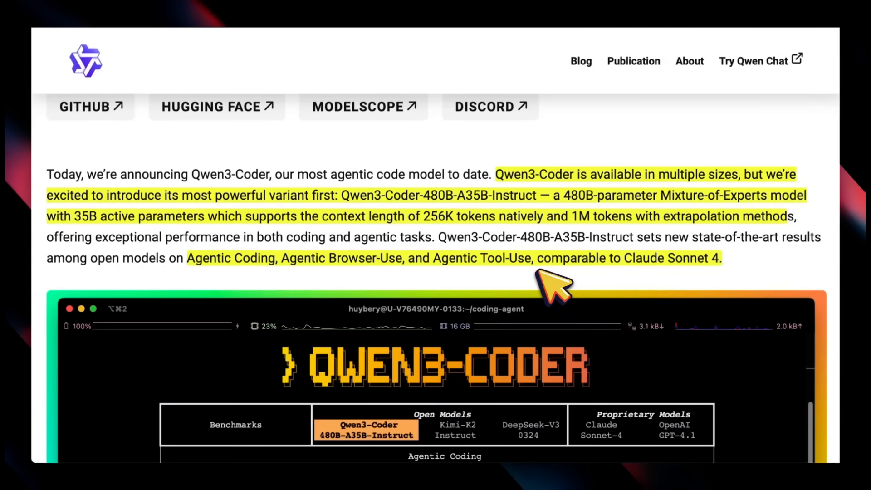
{"action": "scroll", "scroll_direction": "down", "scroll_amount": 3}
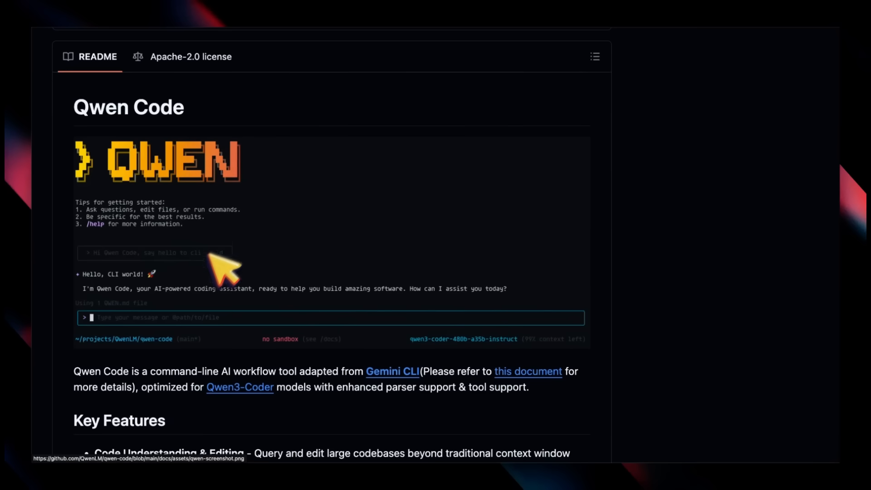
{"action": "scroll", "scroll_direction": "down", "scroll_amount": 3}
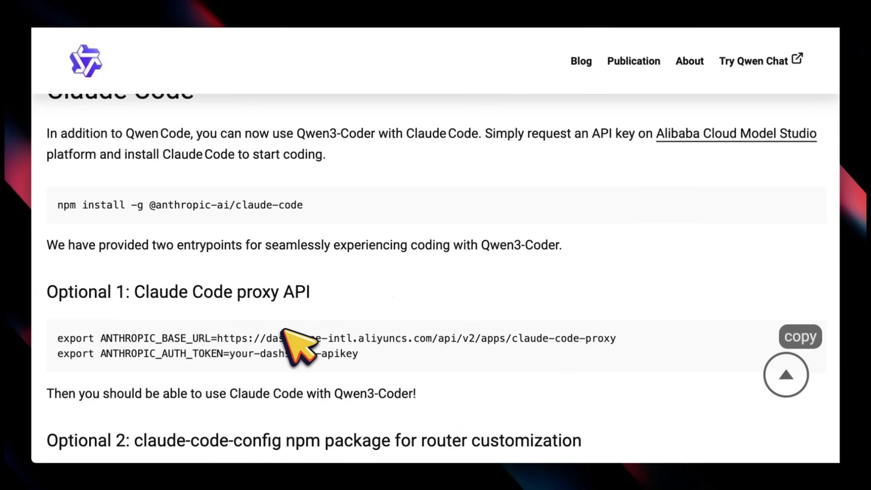
{"action": "scroll", "scroll_direction": "down", "scroll_amount": 3}
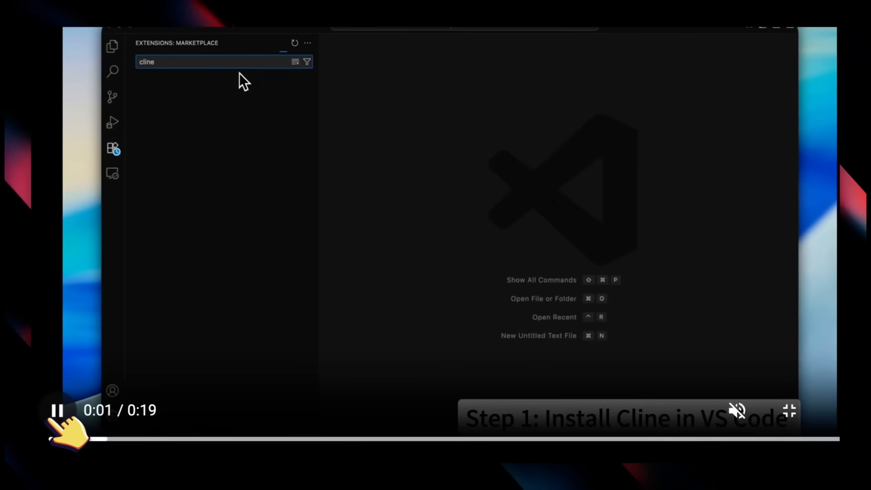
- Play the Cline-in-VS-Code setup video through to the qwen3-coder-plus configuration
{"action": "left_click", "coordinate": [512, 69]}
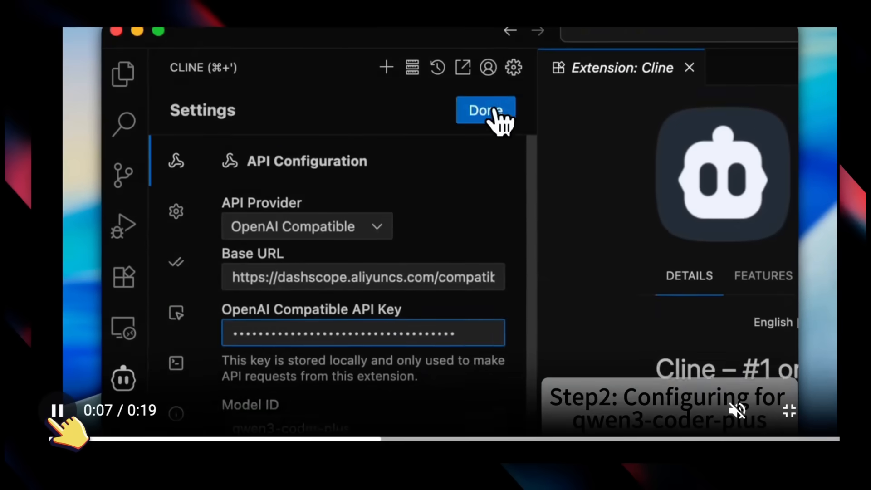
{"action": "left_click", "coordinate": [176, 261]}
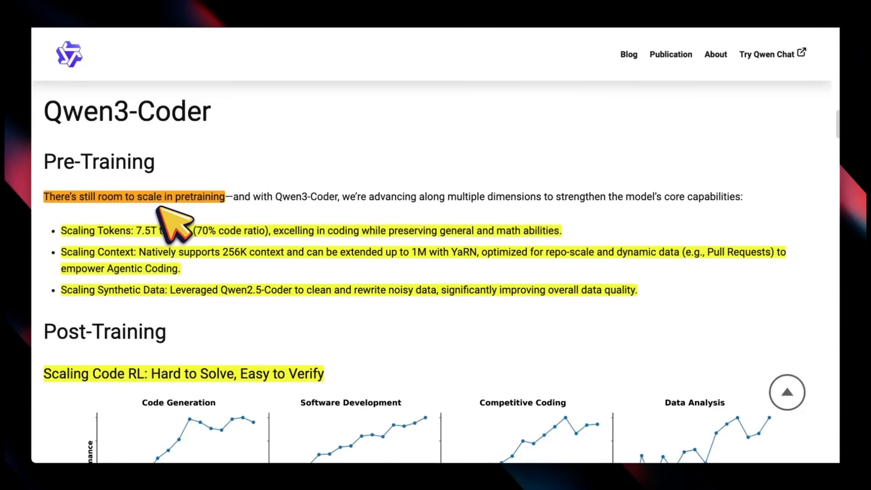
{"action": "mouse_move", "coordinate": [233, 245]}
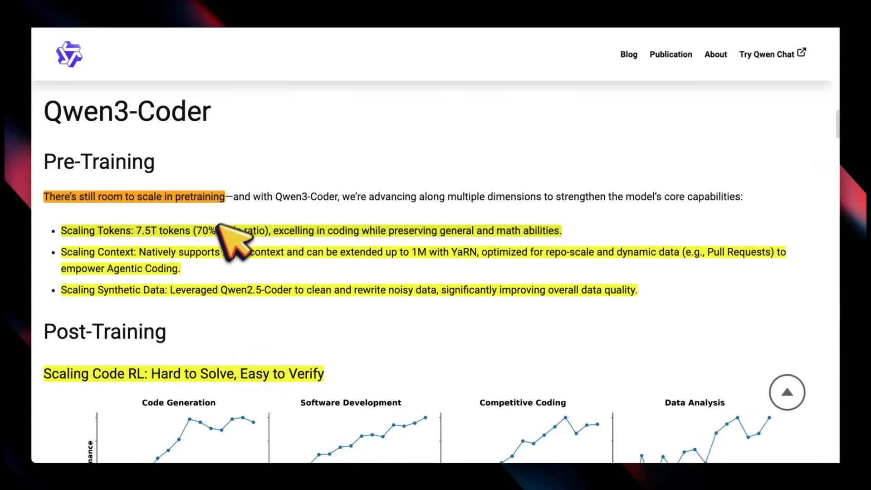
{"action": "mouse_move", "coordinate": [195, 255]}
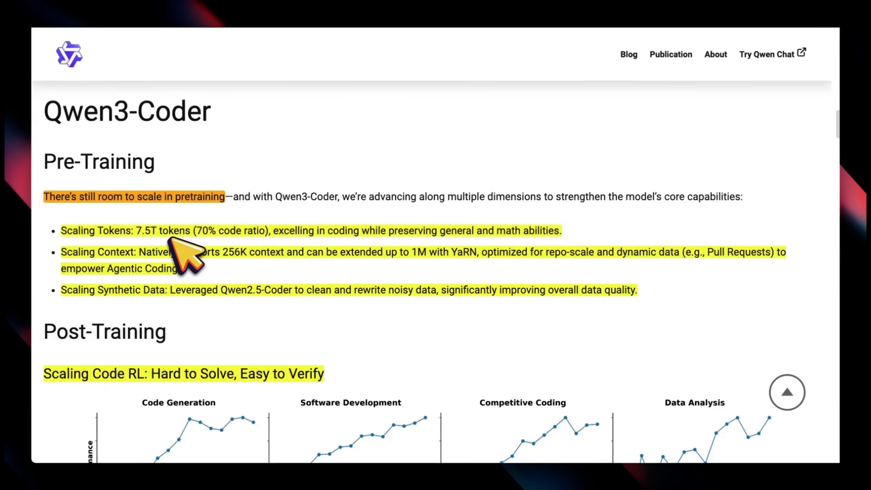
{"action": "mouse_move", "coordinate": [247, 258]}
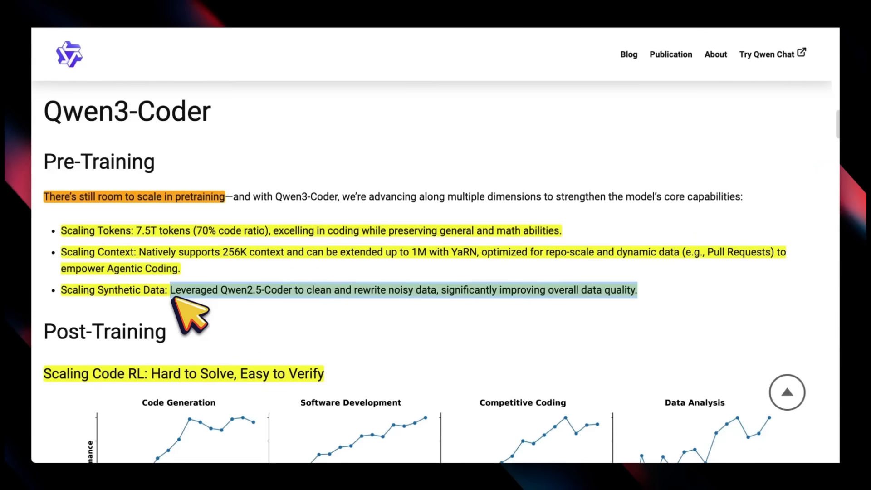
- Scroll past the Pre-Training bullets to the Scaling Code RL performance charts
{"action": "scroll", "scroll_direction": "down", "scroll_amount": 3}
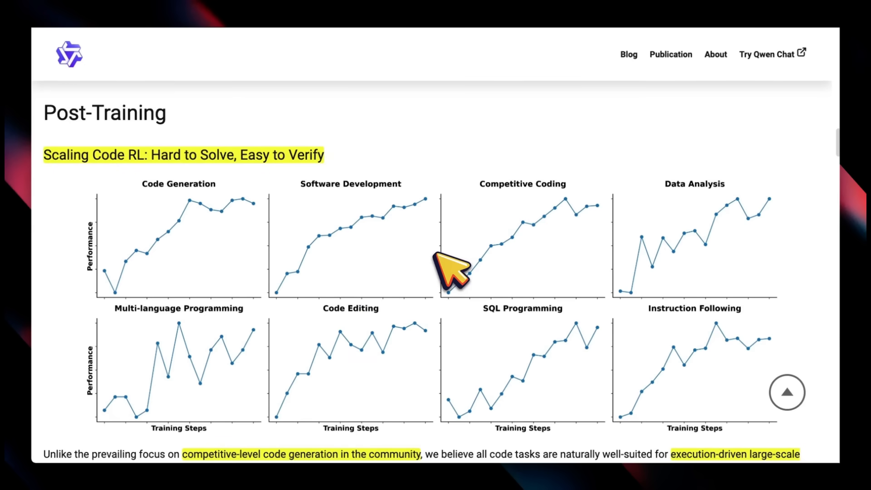
{"action": "mouse_move", "coordinate": [480, 275]}
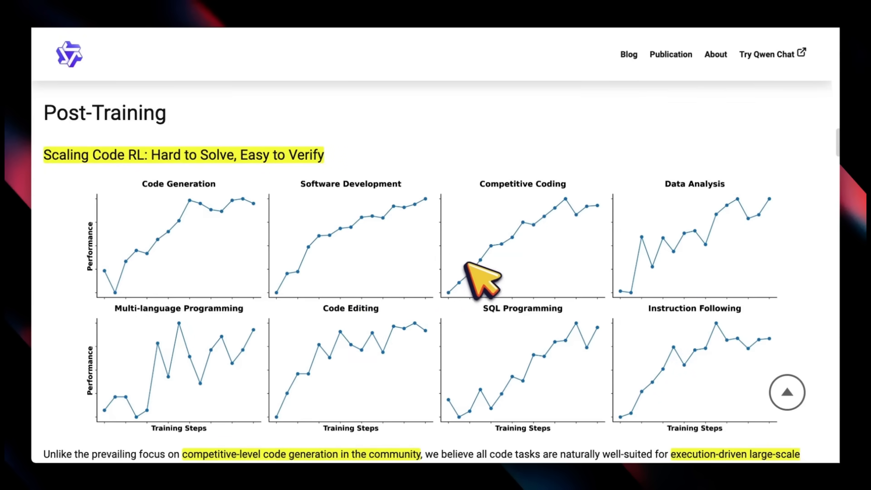
{"action": "scroll", "scroll_direction": "down", "scroll_amount": 3}
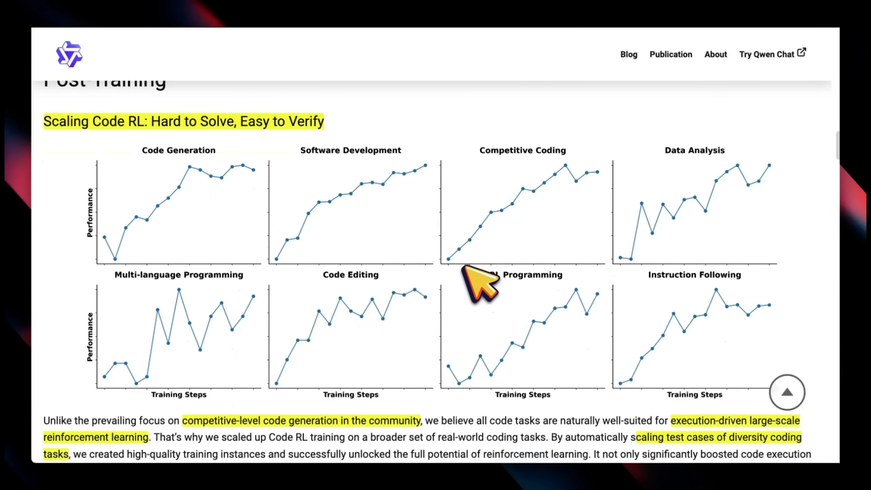
{"action": "mouse_move", "coordinate": [480, 281]}
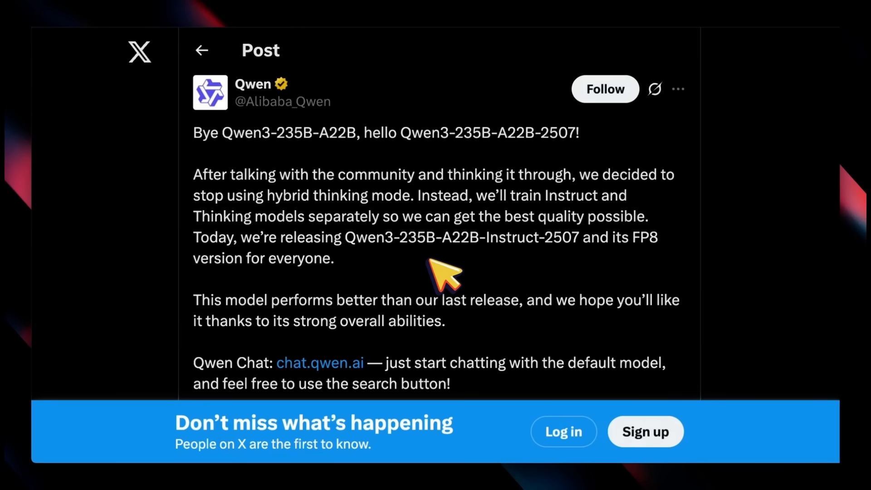
{"action": "mouse_move", "coordinate": [517, 256]}
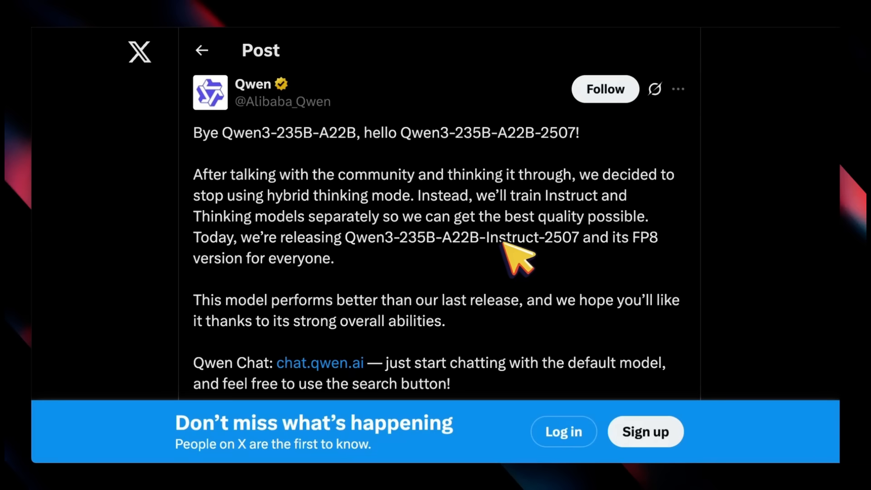
- View Qwen's X post announcing Qwen3-235B-A22B-Instruct-2507 and its FP8 version
{"action": "double_click", "coordinate": [561, 237]}
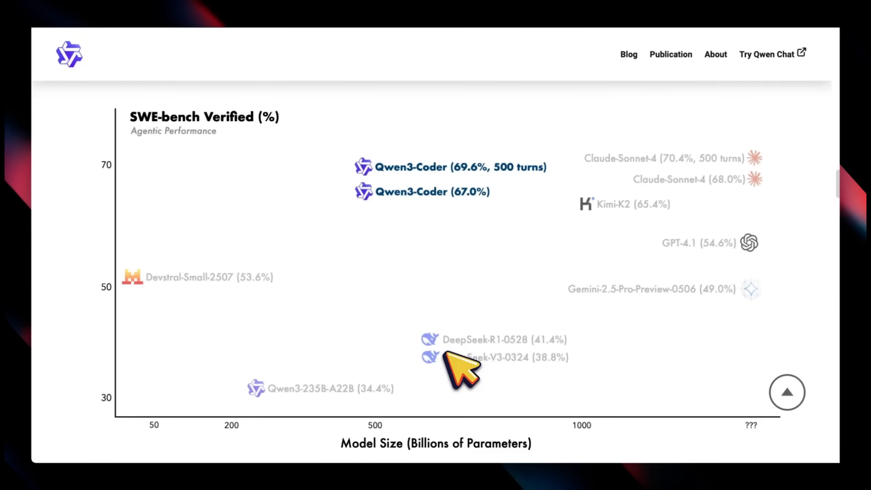
{"action": "mouse_move", "coordinate": [492, 279]}
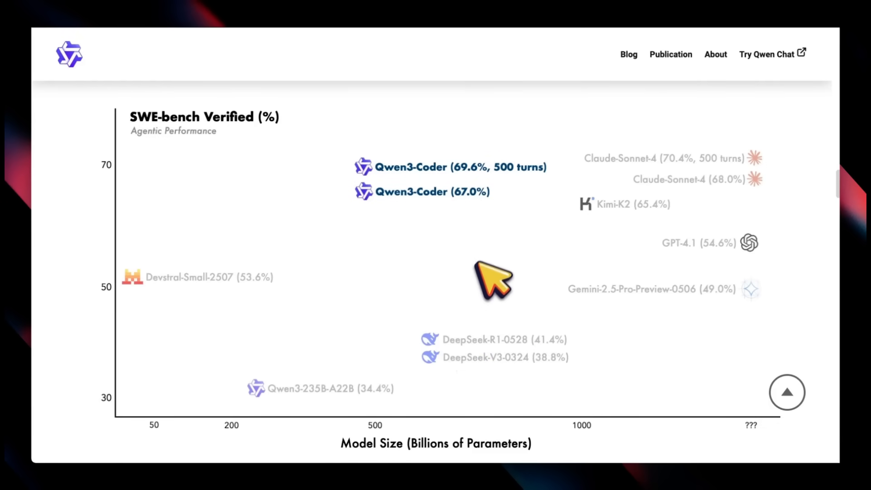
{"action": "mouse_move", "coordinate": [493, 266]}
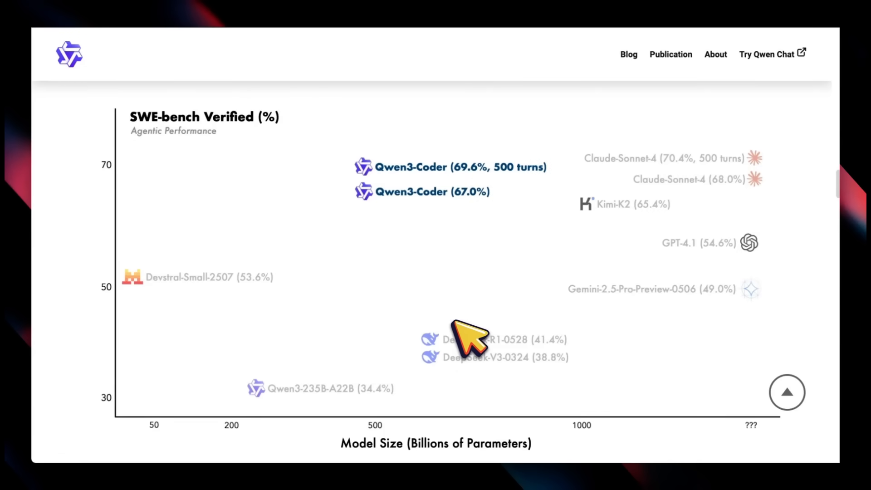
{"action": "mouse_move", "coordinate": [460, 367]}
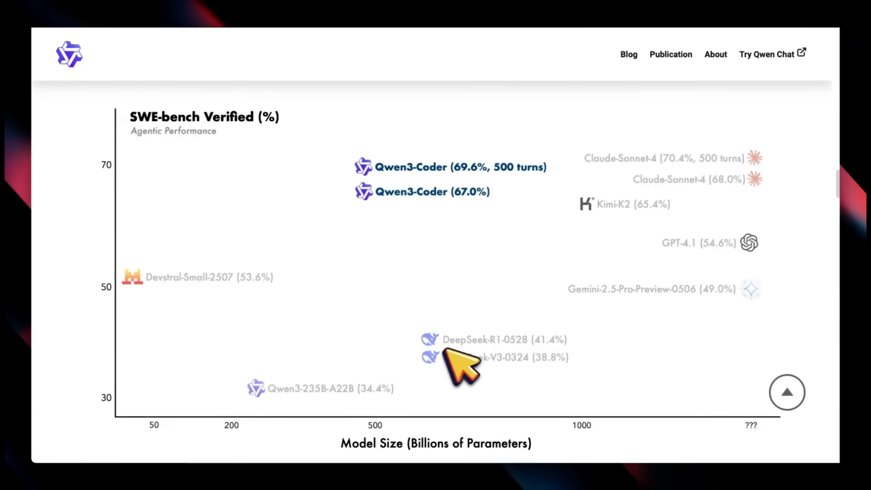
{"action": "mouse_move", "coordinate": [525, 369]}
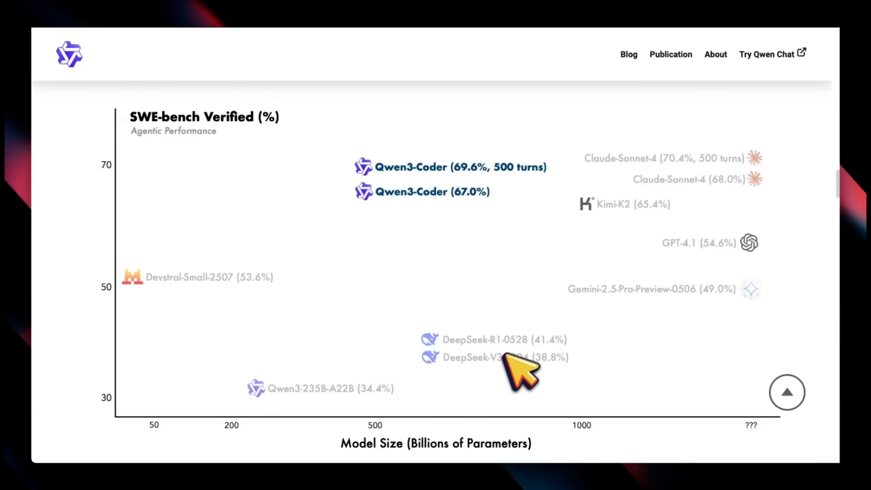
{"action": "mouse_move", "coordinate": [672, 244]}
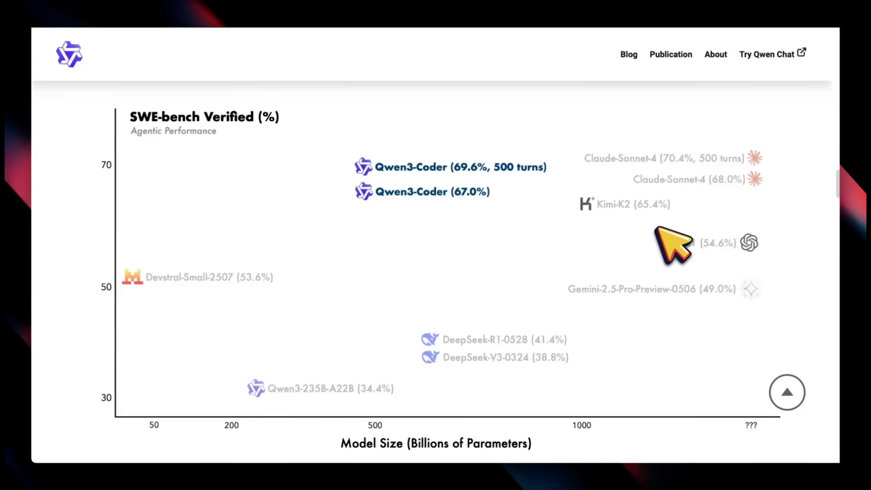
{"action": "mouse_move", "coordinate": [655, 189]}
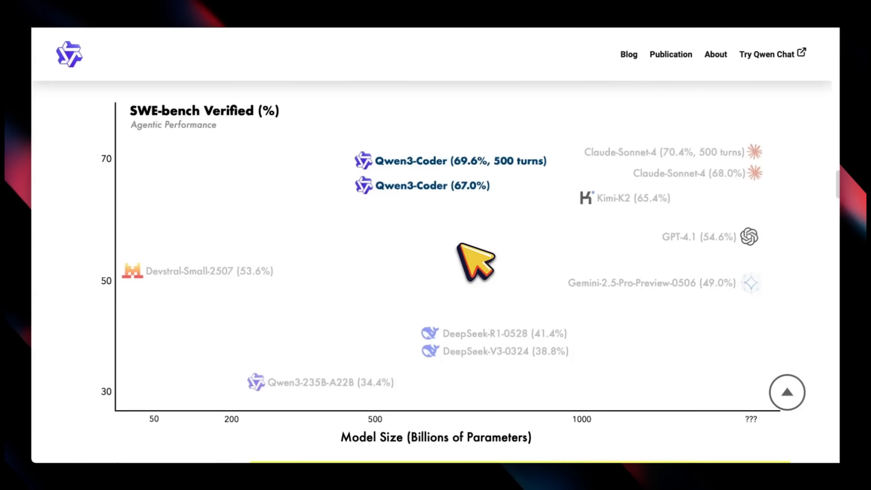
- Scroll the blog to the SWE-bench Verified chart showing Qwen3-Coder at 67.0%
{"action": "scroll", "scroll_direction": "down", "scroll_amount": 3}
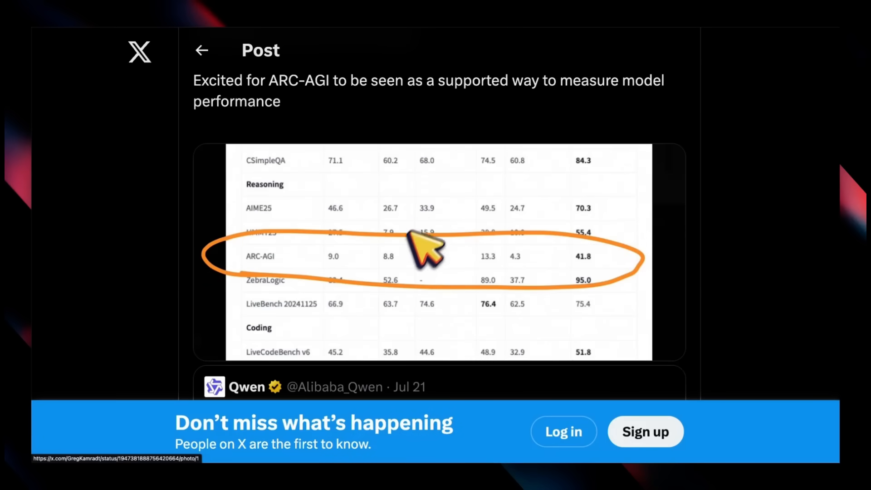
{"action": "mouse_move", "coordinate": [272, 272]}
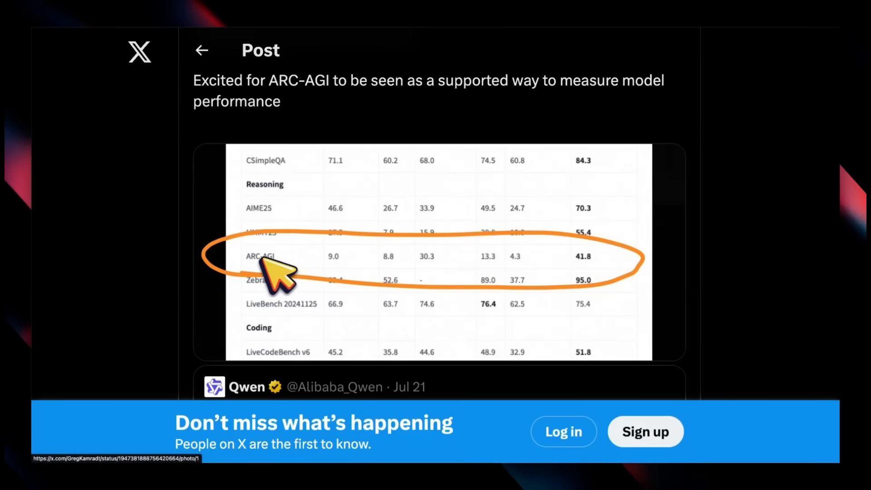
{"action": "mouse_move", "coordinate": [594, 283]}
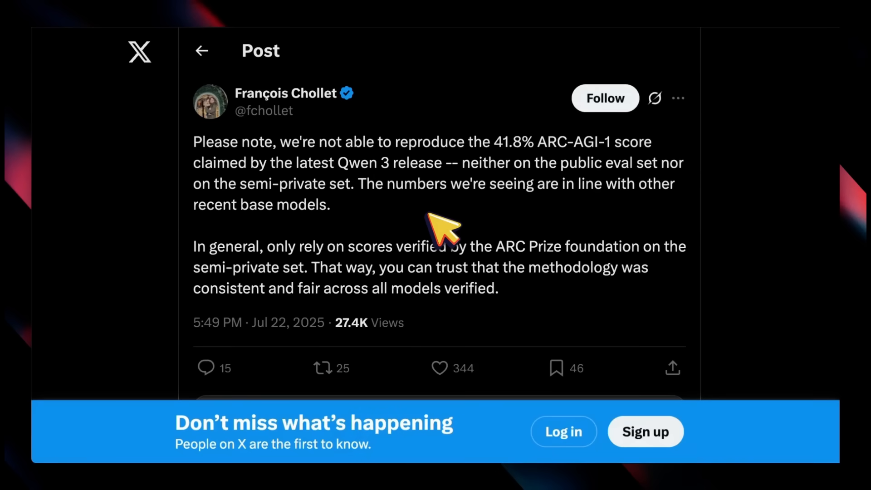
{"action": "mouse_move", "coordinate": [255, 161]}
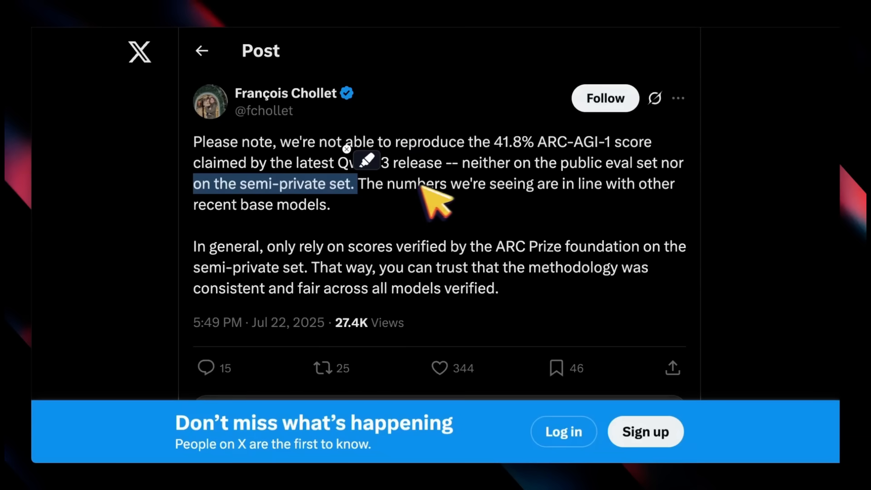
{"action": "mouse_move", "coordinate": [691, 200]}
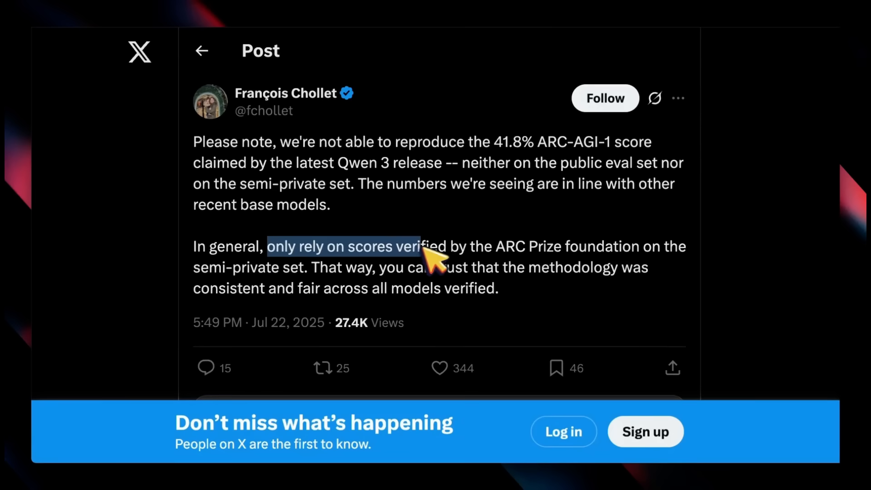
- Highlight the 'you can trust that the methodology' sentence in the ARC-AGI dispute post
{"action": "left_click_drag", "start_coordinate": [425, 253], "coordinate": [633, 252]}
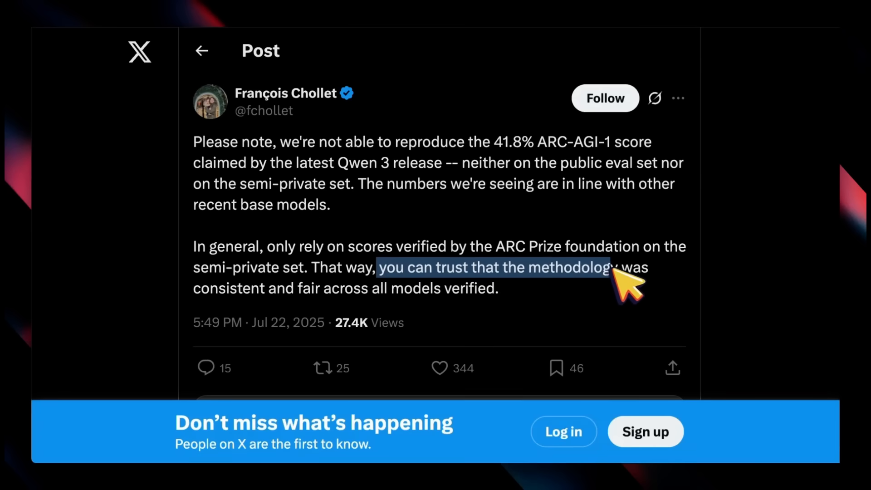
{"action": "left_click_drag", "start_coordinate": [622, 280], "coordinate": [427, 289]}
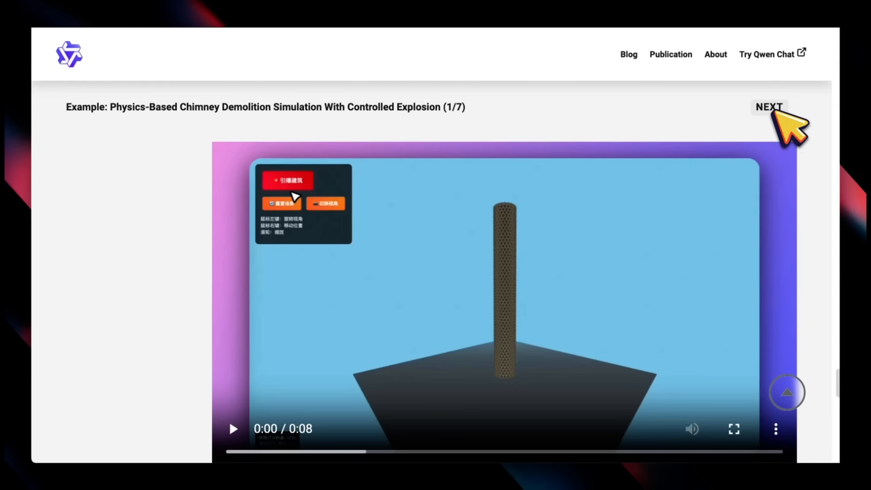
{"action": "mouse_move", "coordinate": [791, 106]}
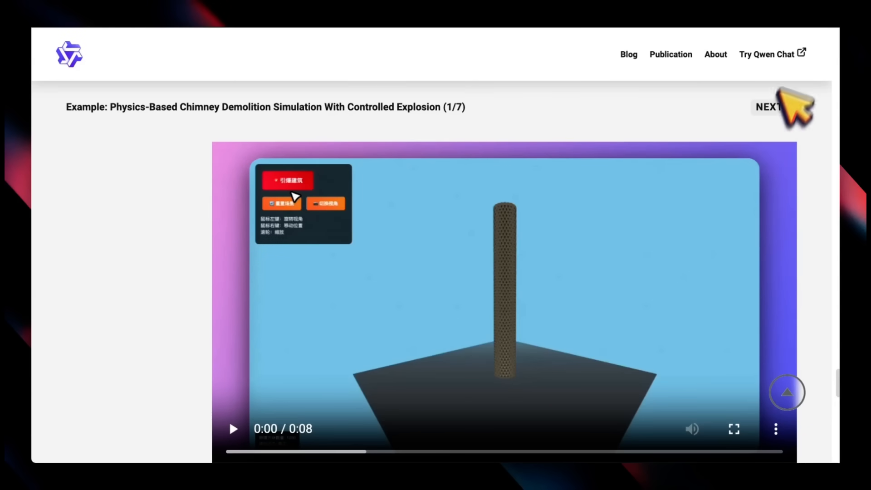
- Cycle through all seven blog examples, wrapping around to Qwen With Cline (2/7)
{"action": "left_click", "coordinate": [767, 107]}
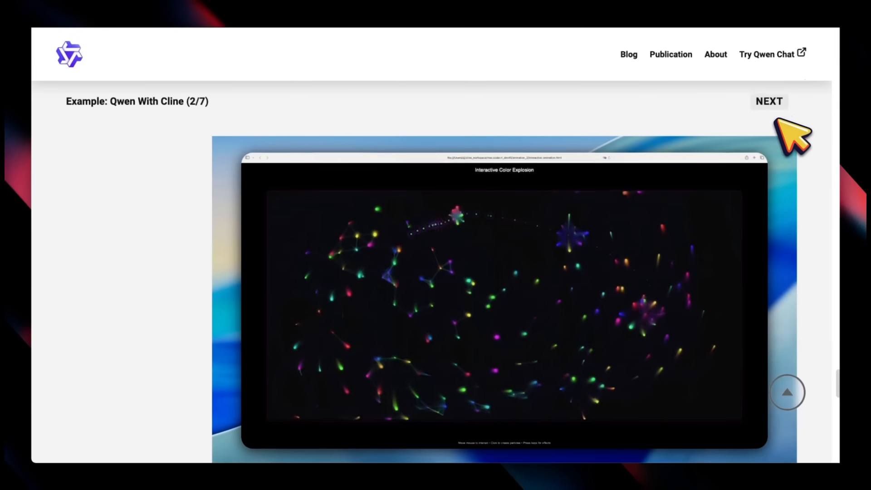
{"action": "left_click", "coordinate": [769, 101]}
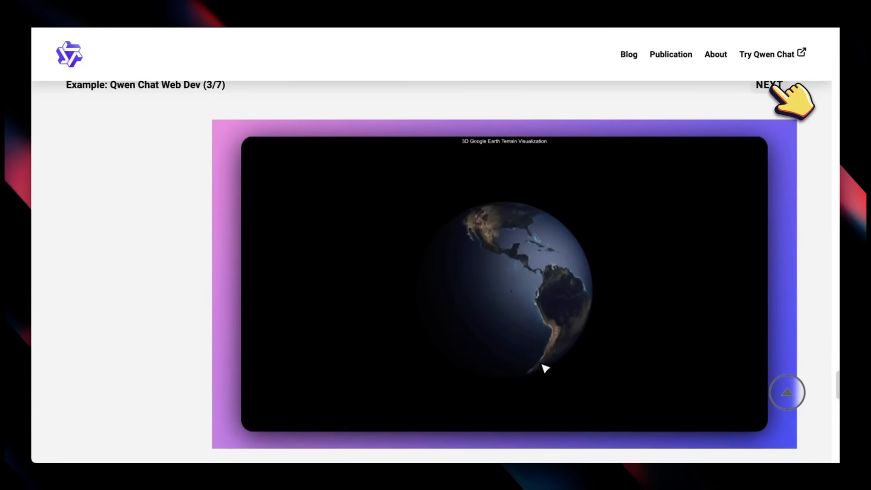
{"action": "left_click", "coordinate": [769, 85]}
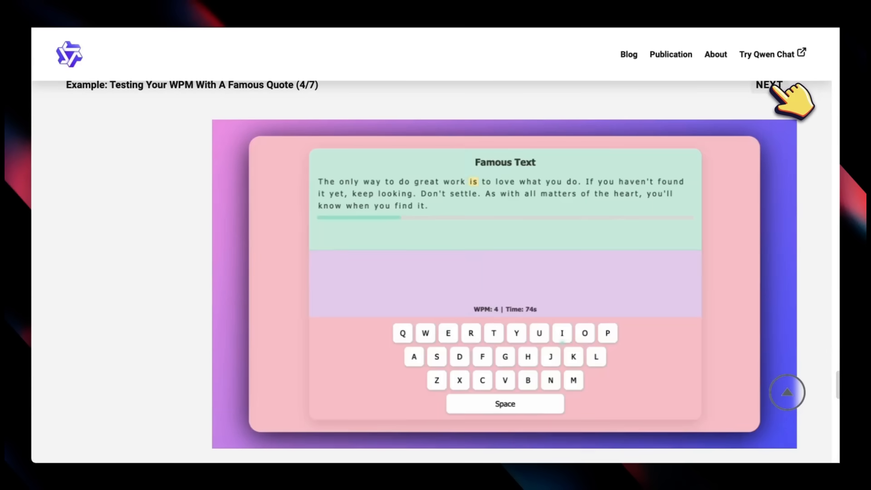
{"action": "left_click", "coordinate": [769, 85]}
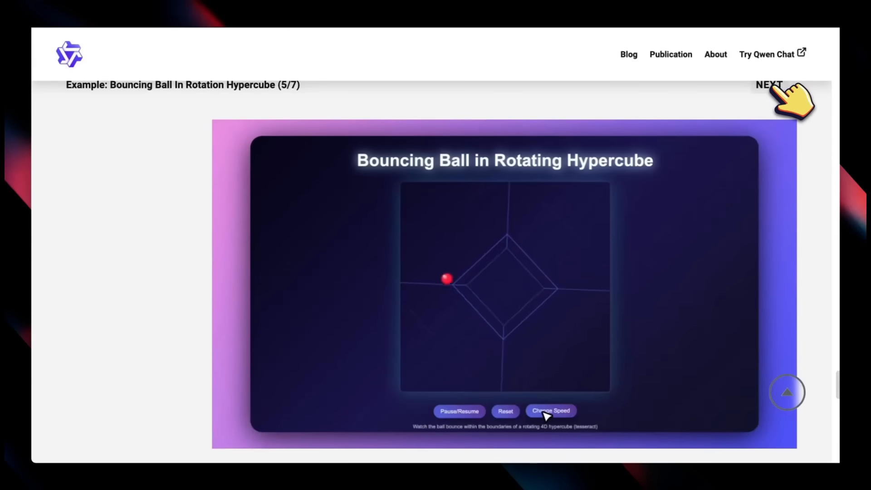
{"action": "left_click", "coordinate": [768, 85]}
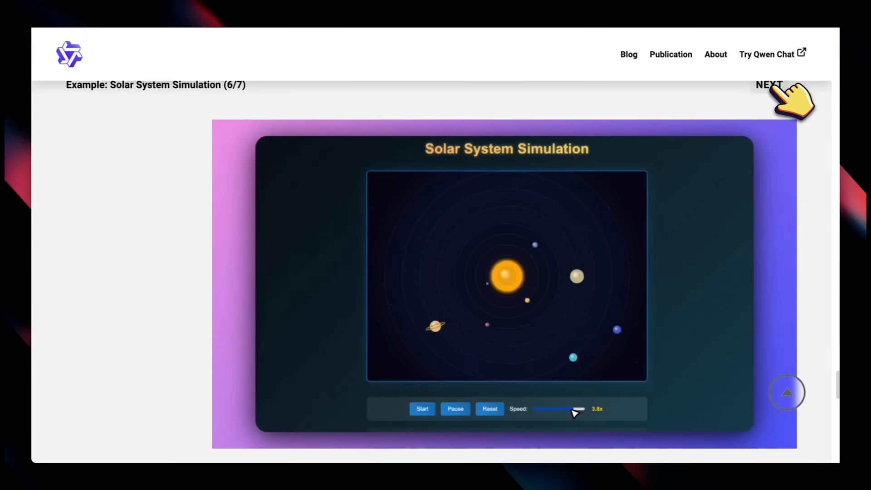
{"action": "left_click", "coordinate": [769, 84]}
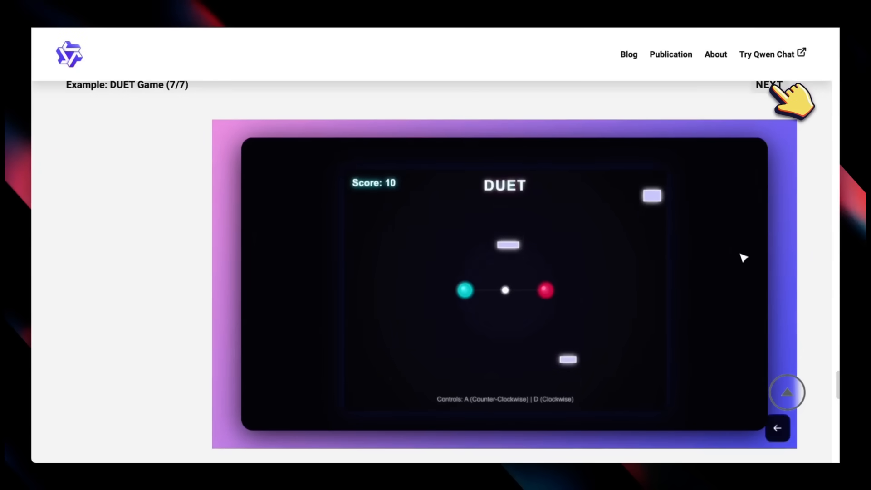
{"action": "left_click", "coordinate": [768, 84]}
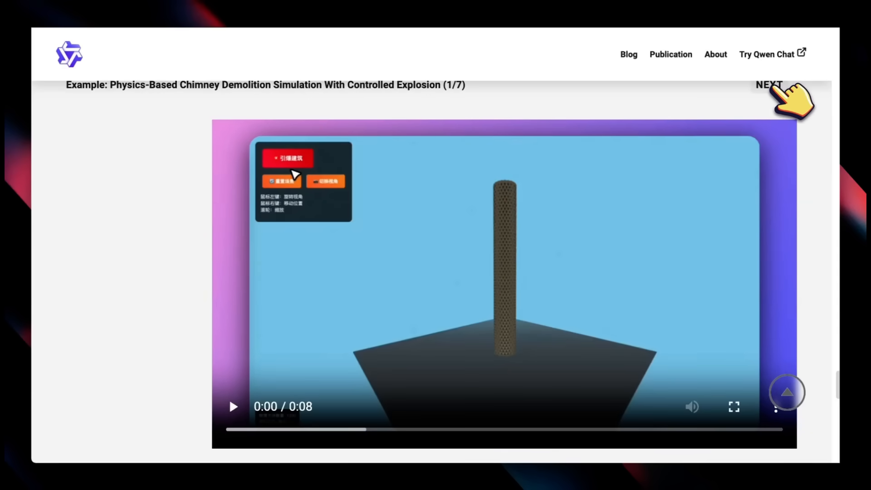
{"action": "left_click", "coordinate": [769, 84]}
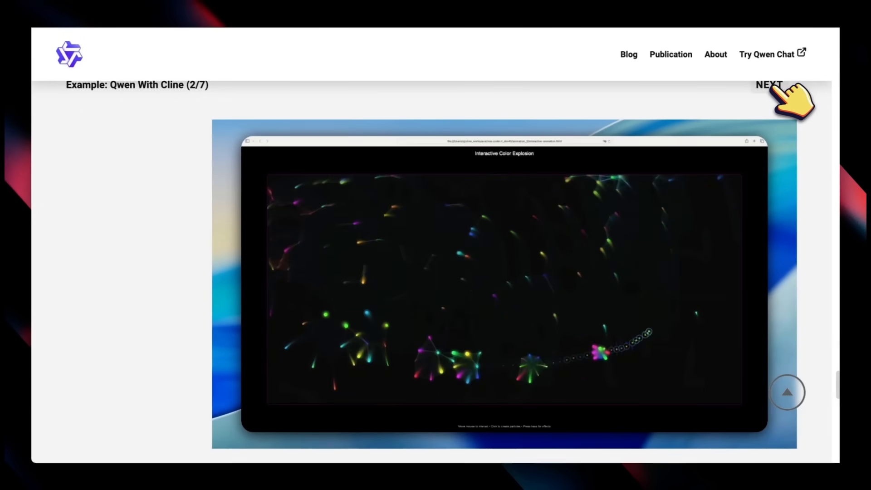
{"action": "left_click", "coordinate": [769, 84]}
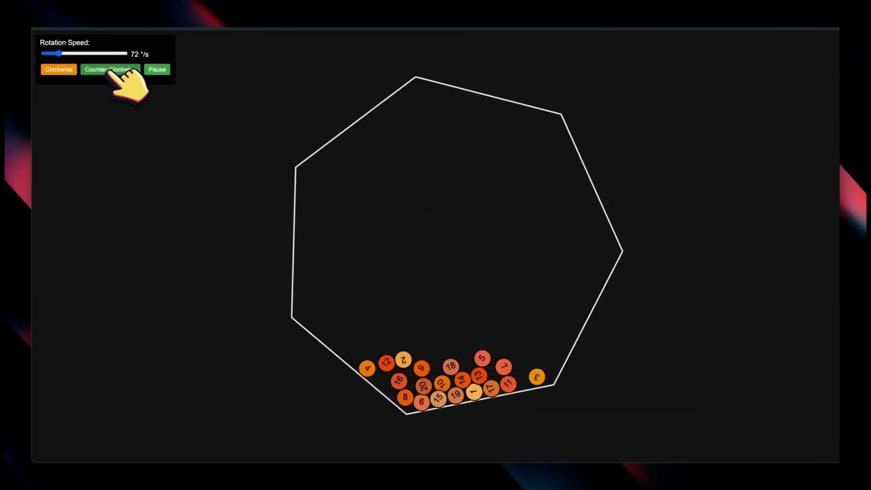
- Toggle the heptagon ball demo between counter-clockwise and clockwise rotation
{"action": "left_click", "coordinate": [58, 69]}
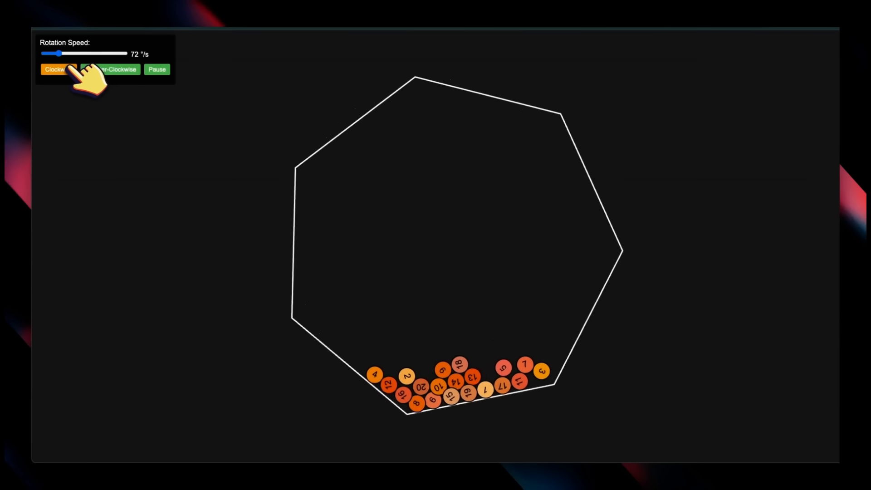
{"action": "left_click", "coordinate": [109, 69]}
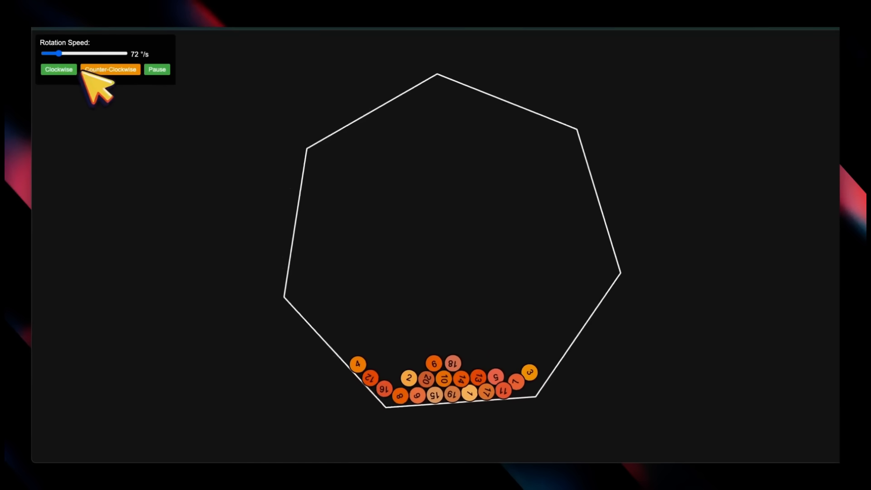
{"action": "left_click", "coordinate": [156, 69]}
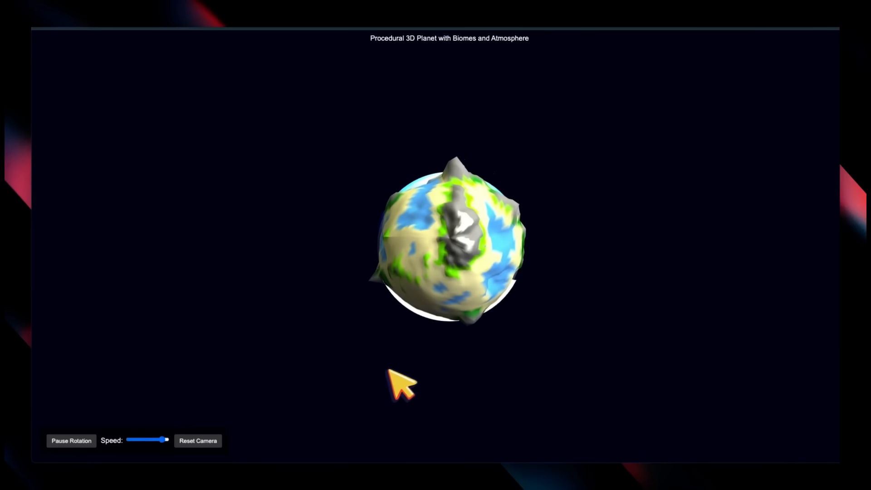
{"action": "mouse_move", "coordinate": [622, 328]}
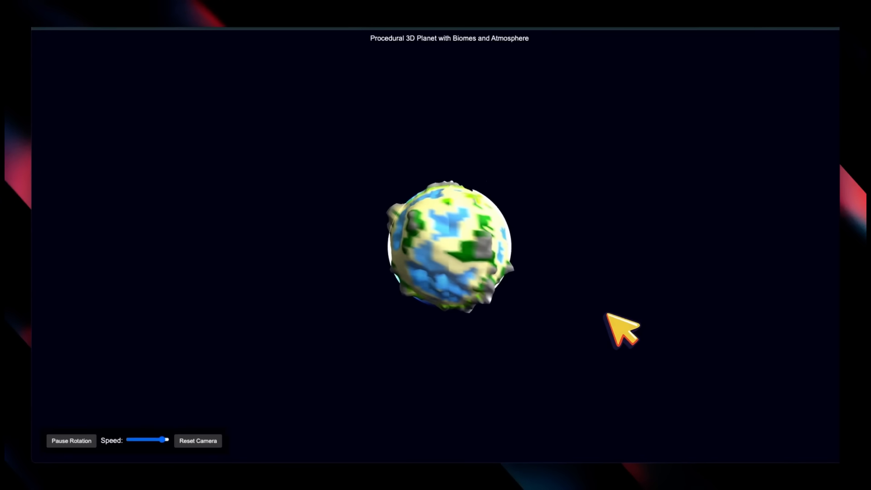
- Spin the planet, then open globe place details, filter to Summer, and fly to Europe
{"action": "left_click_drag", "start_coordinate": [622, 327], "coordinate": [400, 322]}
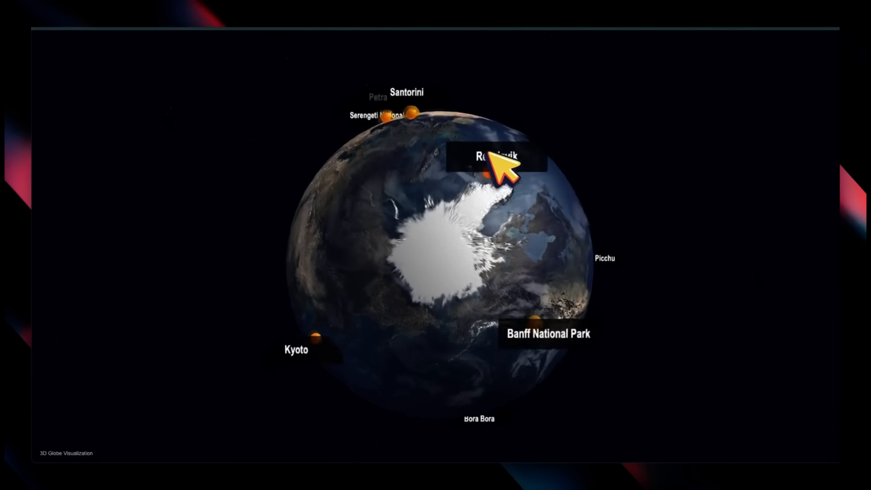
{"action": "left_click", "coordinate": [492, 157]}
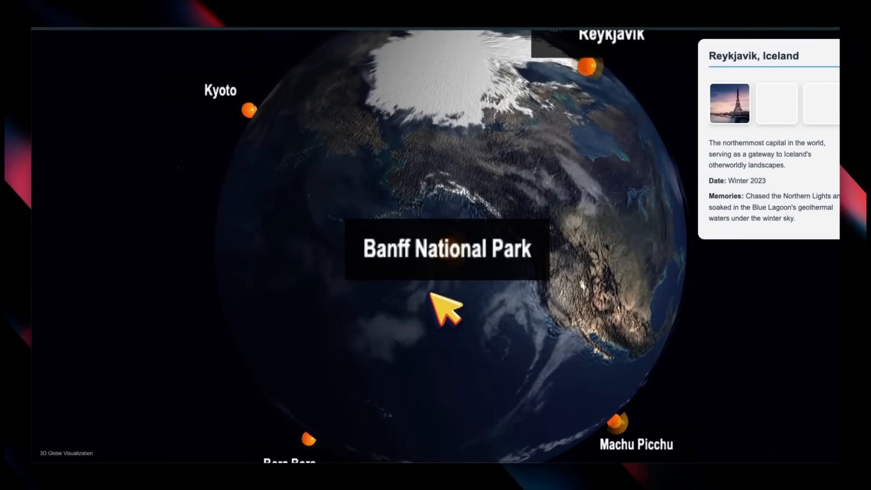
{"action": "left_click", "coordinate": [446, 248]}
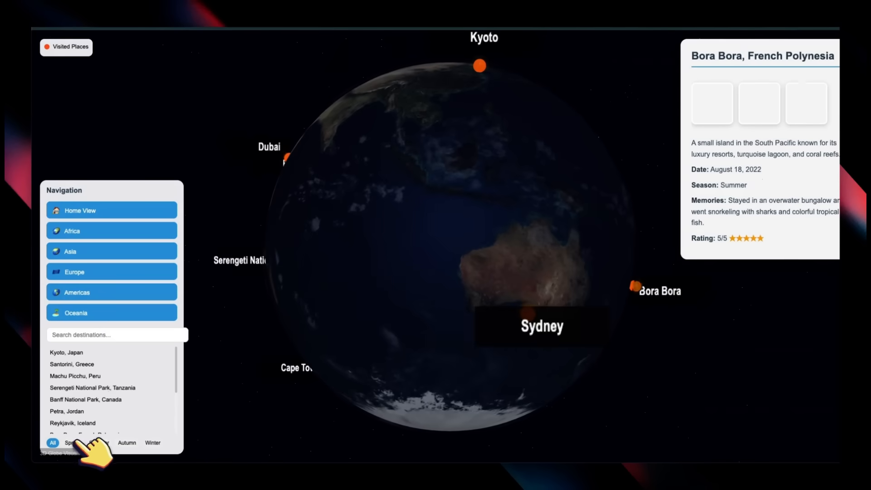
{"action": "left_click", "coordinate": [99, 442]}
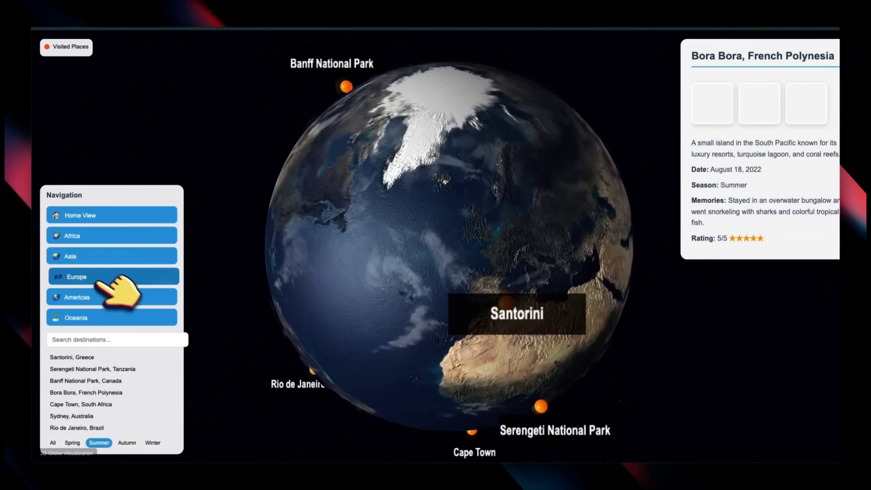
{"action": "left_click", "coordinate": [111, 276]}
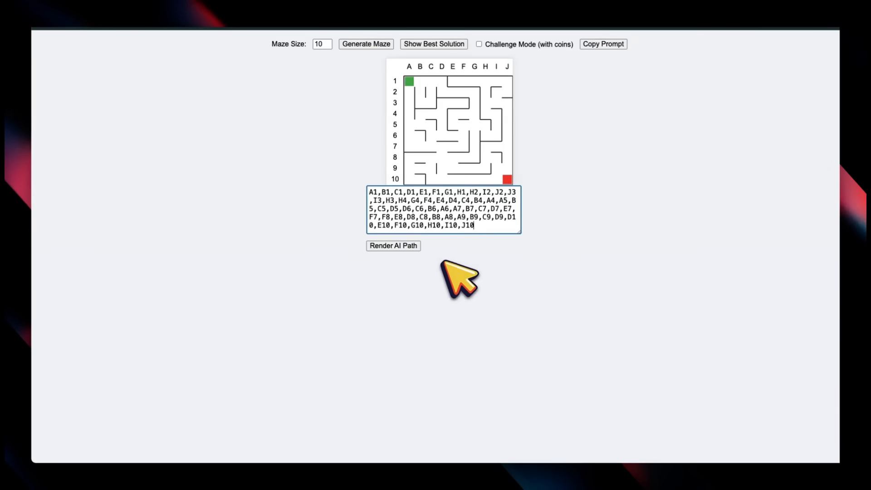
- Render the typed AI path on the 10×10 maze, showing its wall collisions
{"action": "left_click", "coordinate": [393, 245]}
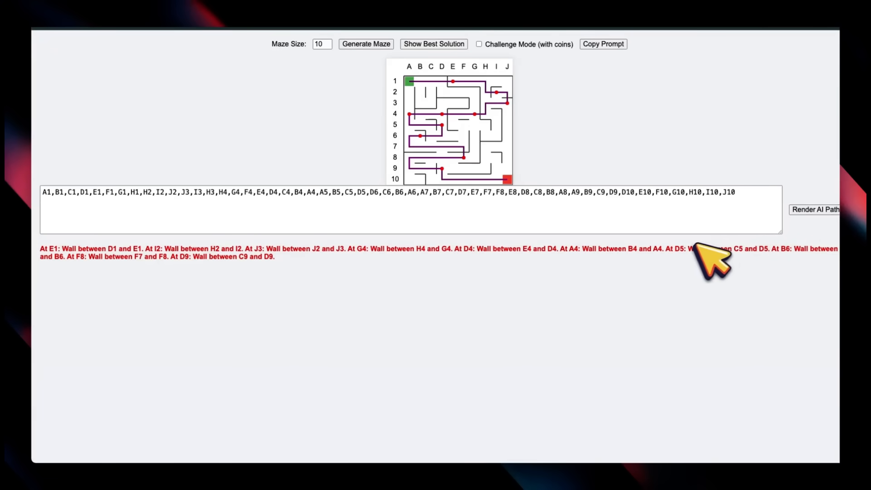
{"action": "mouse_move", "coordinate": [705, 262]}
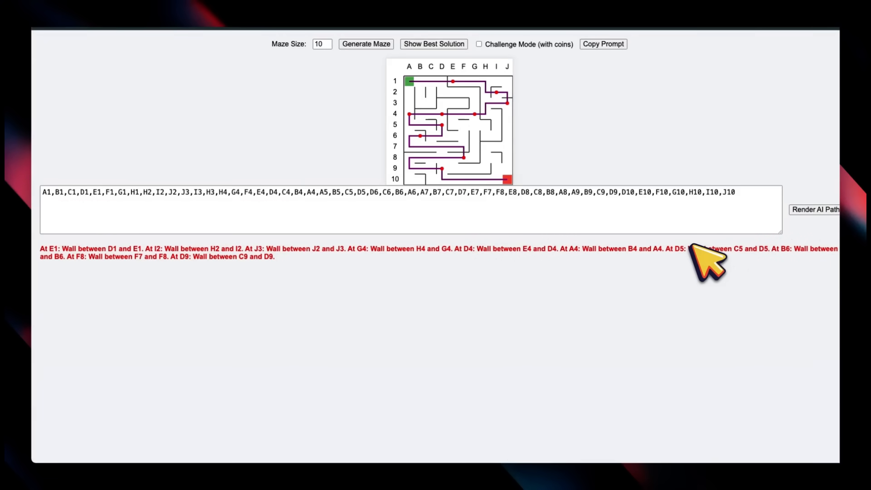